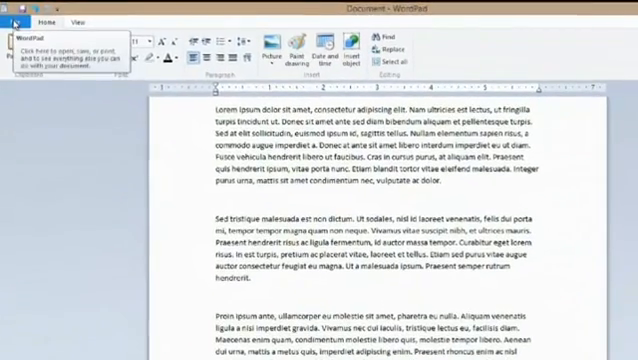
Begin saving and create a new folder named 'School 2014' inside Documents
click(16, 20)
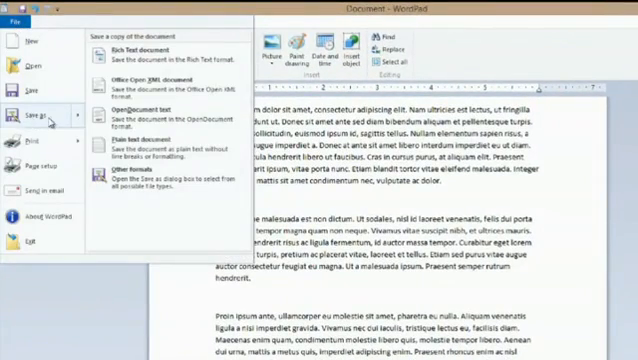
click(40, 18)
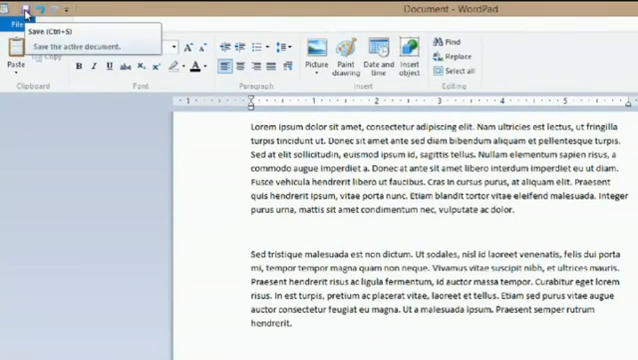
click(56, 24)
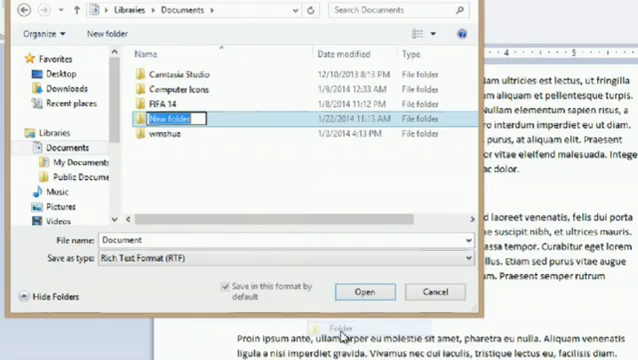
text(S)
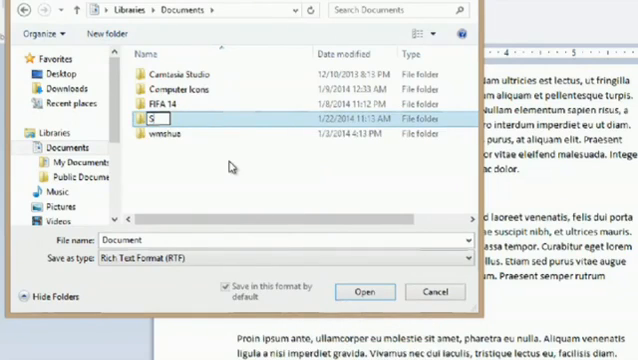
text(chool 20)
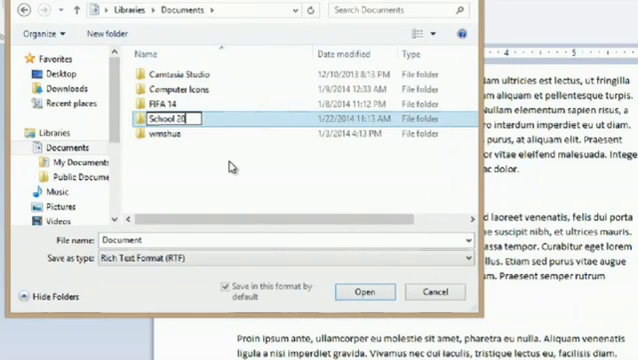
text(14)
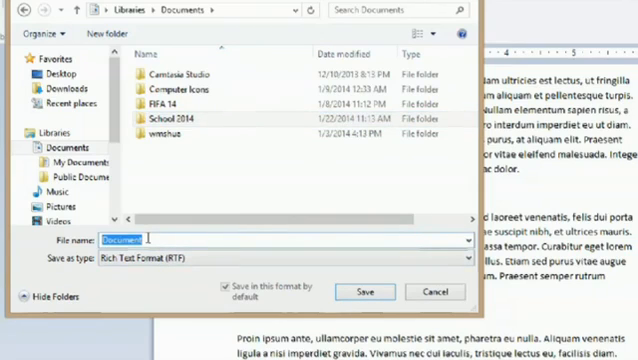
Name the file 'Test Document' and choose the School 2014 folder as its save location
text(Test D)
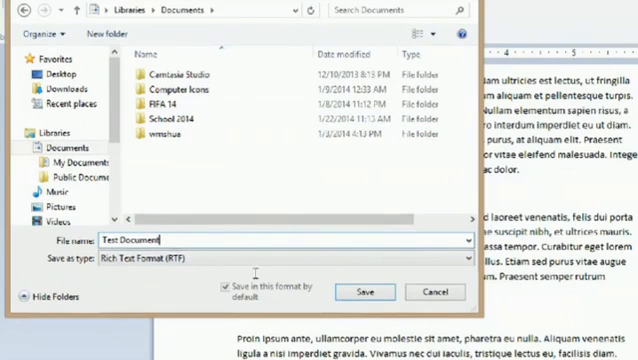
double_click(182, 120)
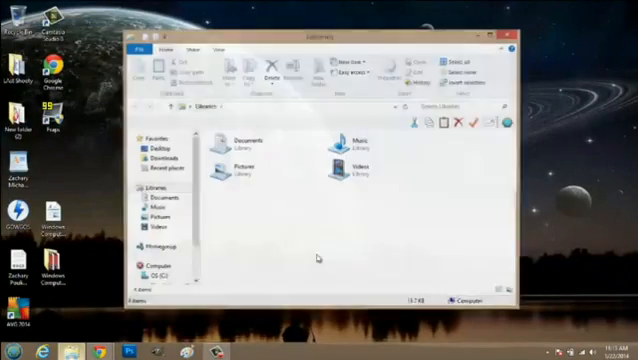
Navigate Documents > School 2014 and reopen Test Document in WordPad
double_click(240, 138)
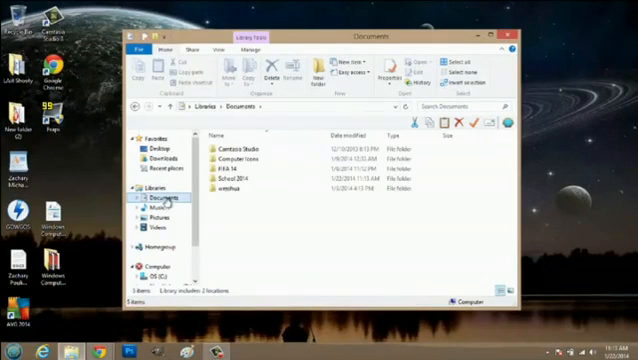
mouse_move(230, 178)
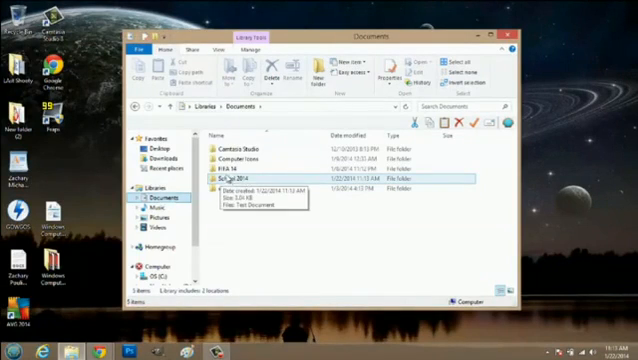
double_click(224, 180)
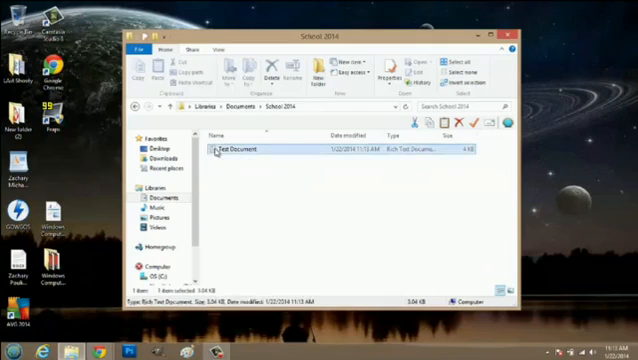
double_click(240, 148)
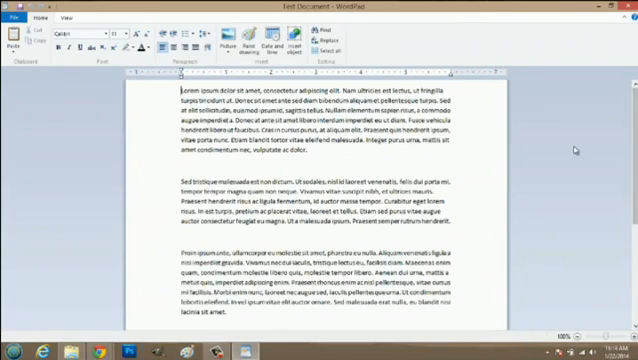